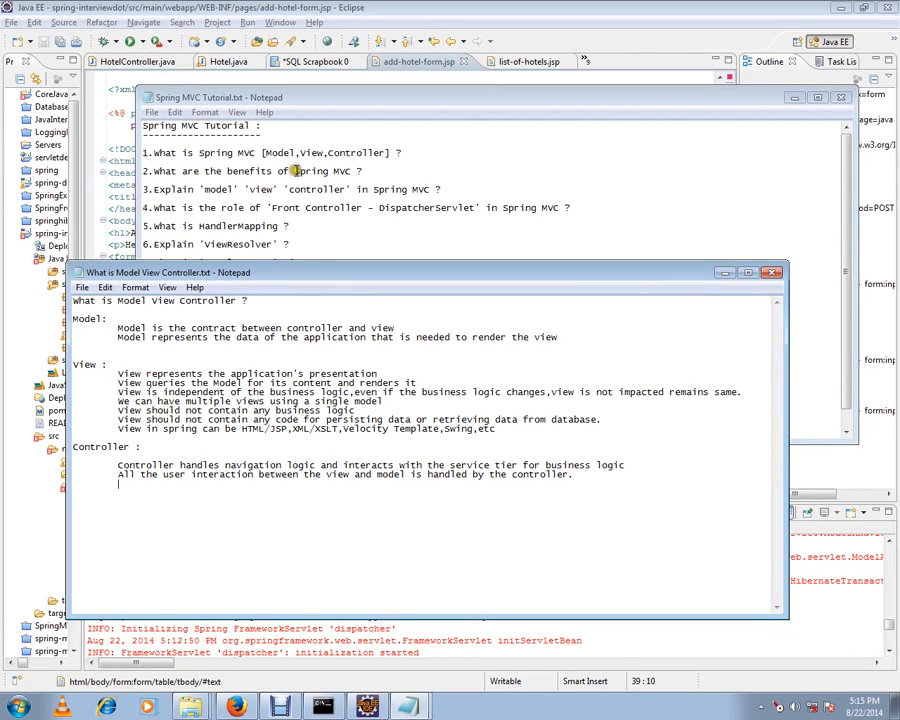
mouse_move(280, 212)
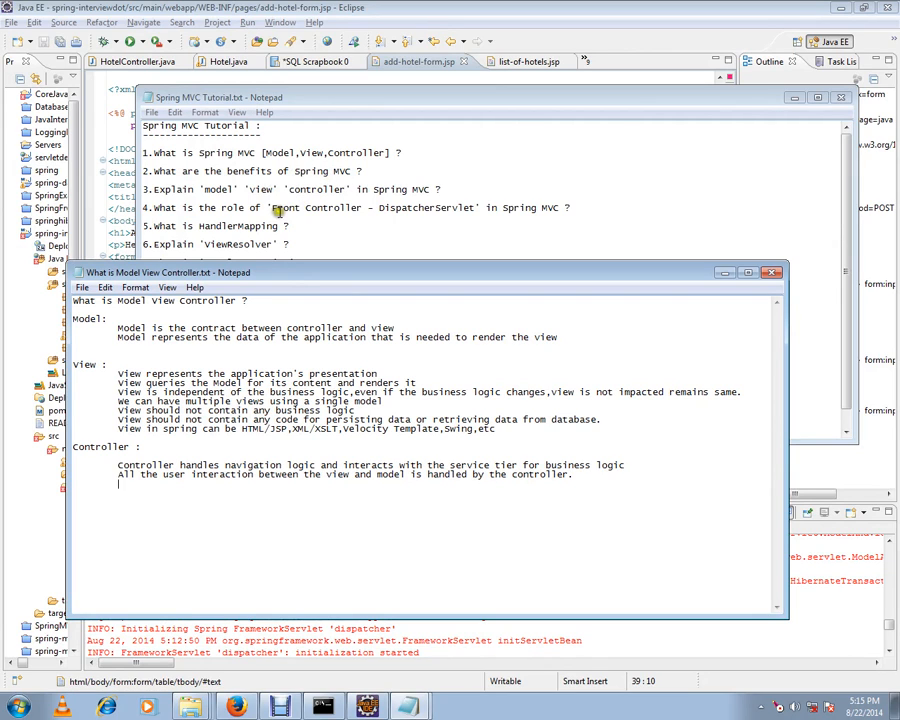
mouse_move(204, 190)
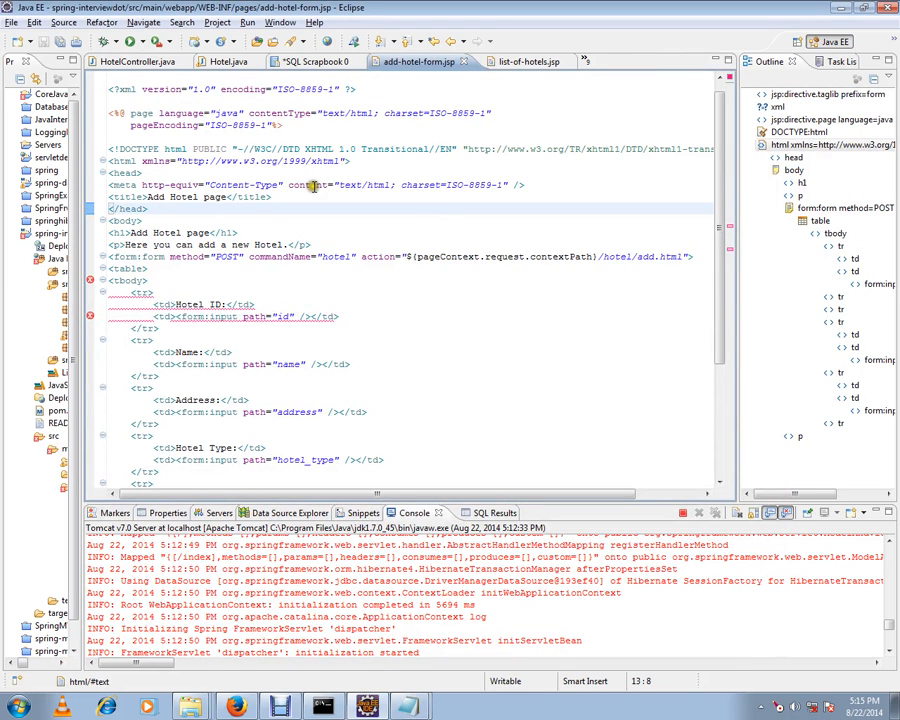
Switch from the Notepad notes to the HotelController.java source in Eclipse.
click(140, 60)
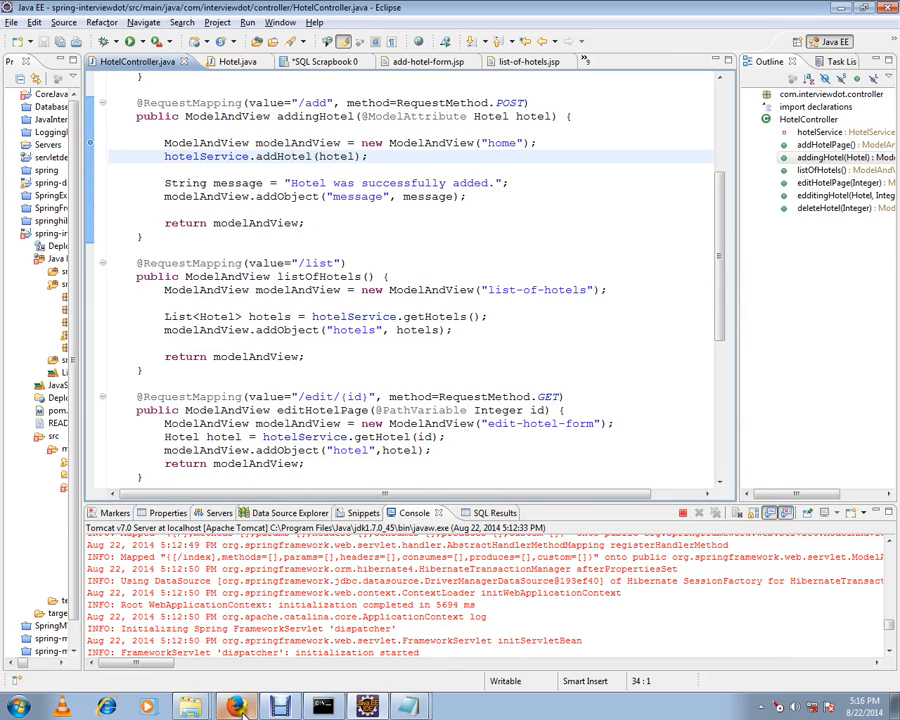
Bring up the running hotel app in Firefox and go to its home page.
click(236, 708)
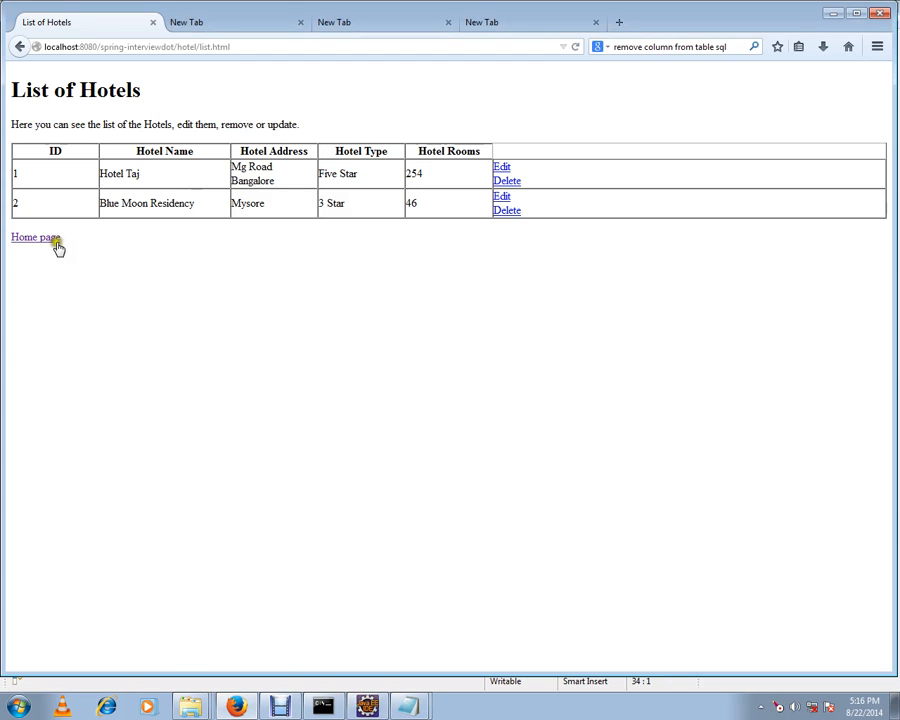
click(36, 236)
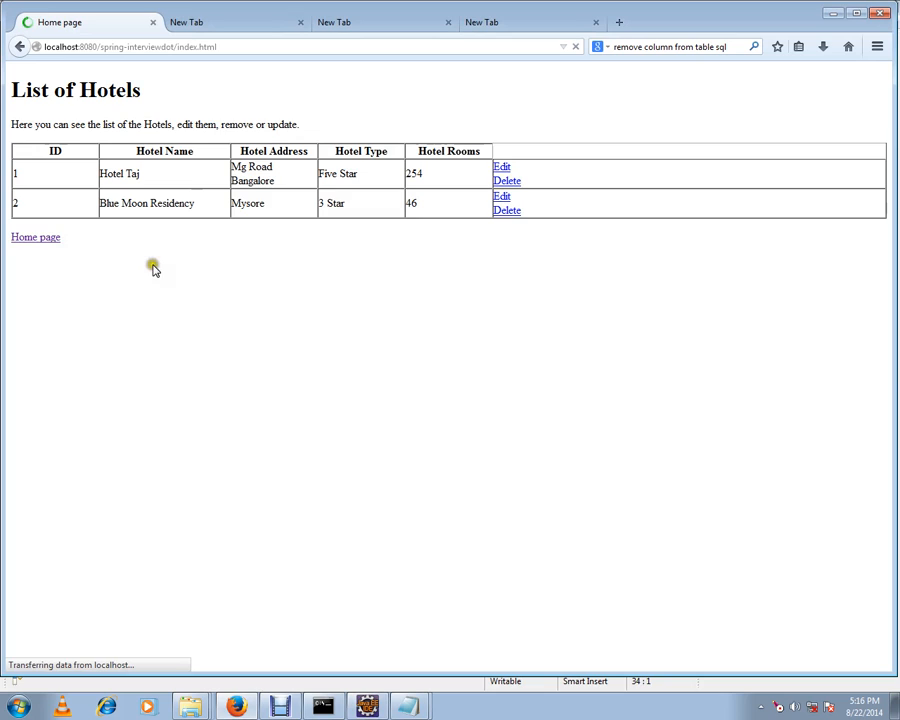
click(36, 236)
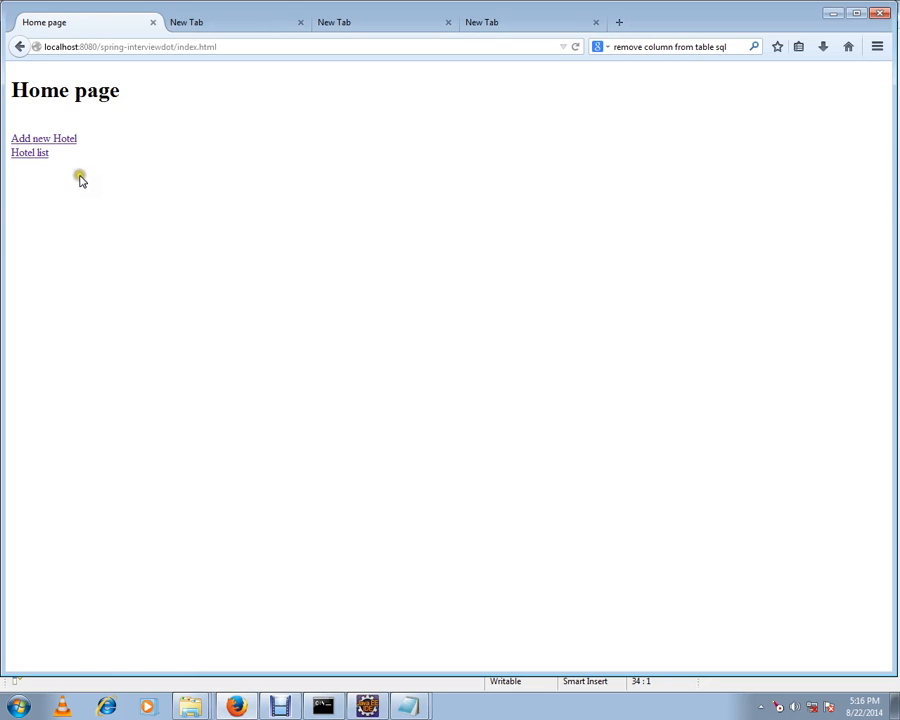
mouse_move(82, 180)
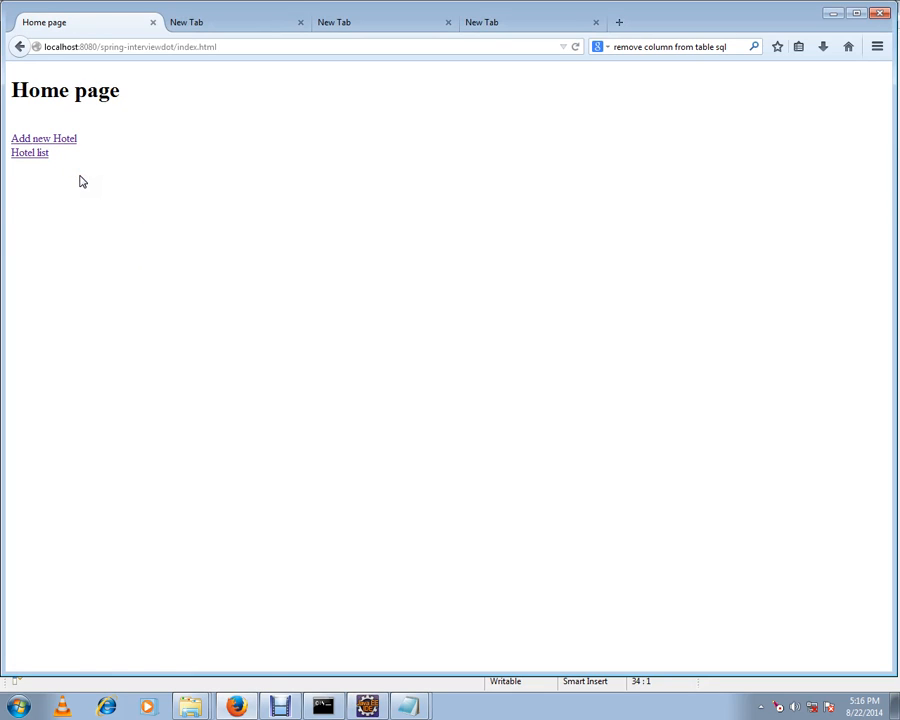
Reload the List of Hotels page showing both stored hotels, then return to the editor.
click(28, 152)
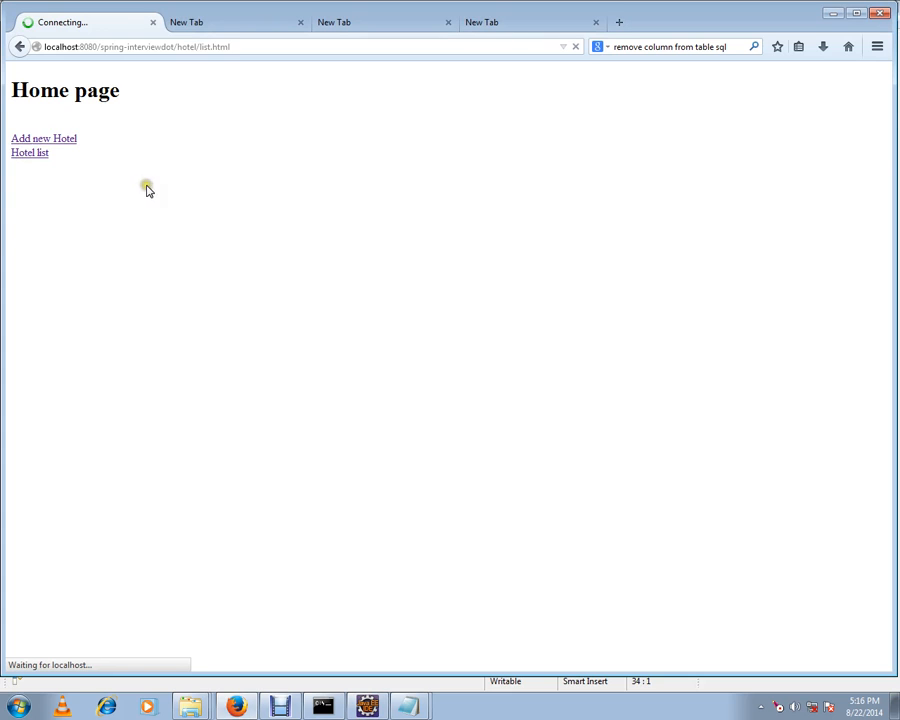
click(28, 152)
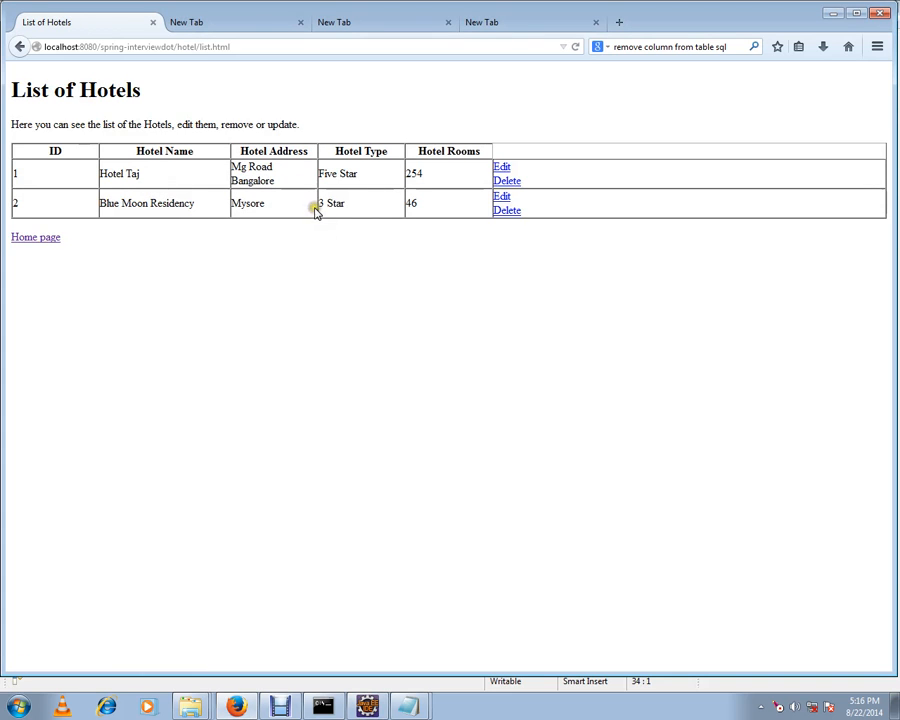
click(368, 706)
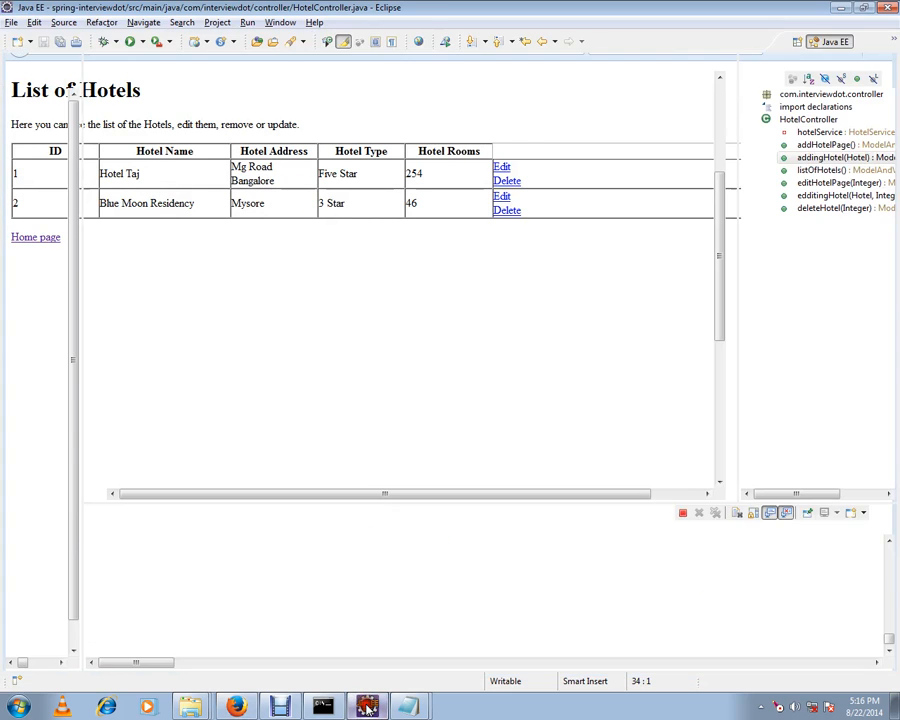
Review HotelController.java and the Hotel model class, then show the list-of-hotels.jsp view.
click(140, 60)
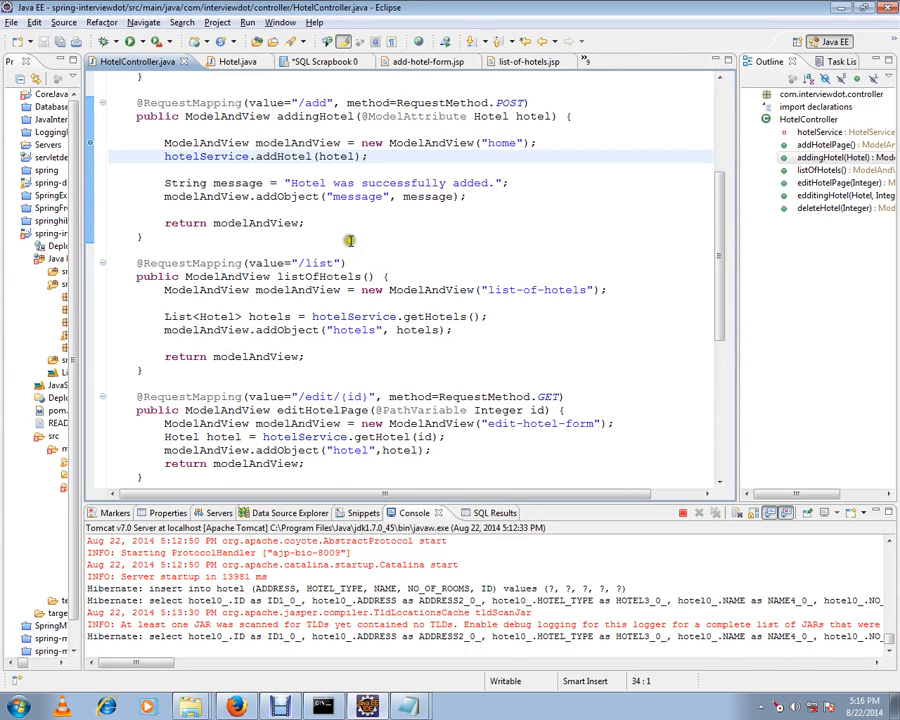
mouse_move(764, 332)
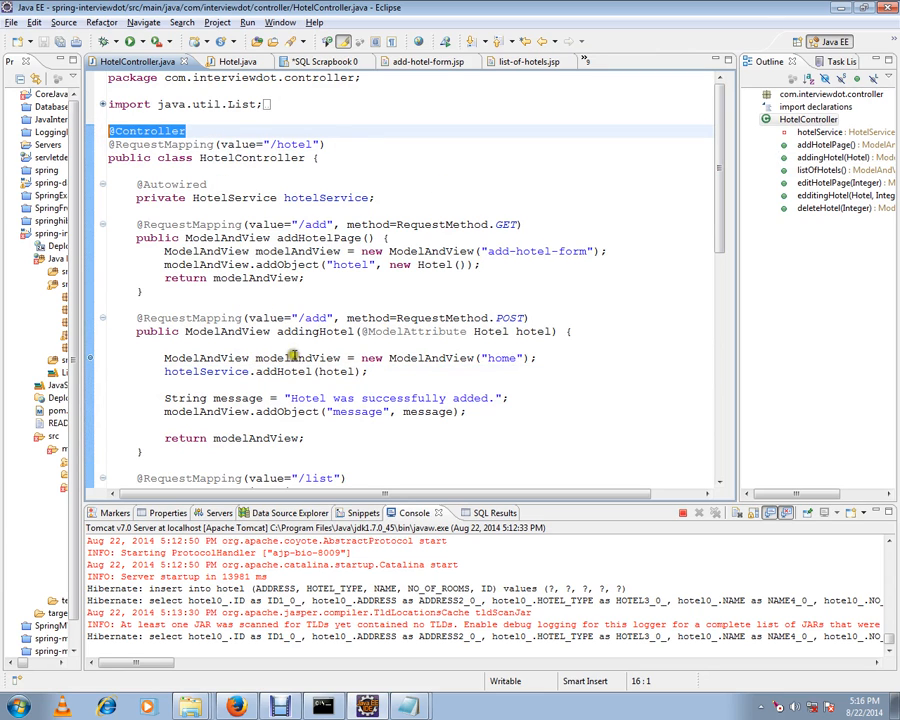
click(228, 60)
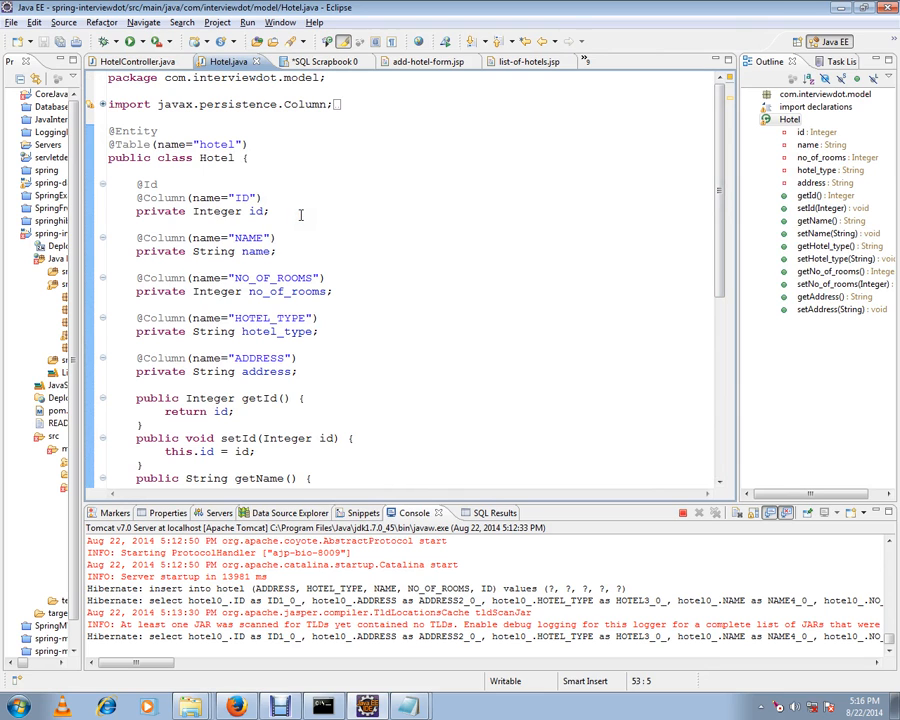
mouse_move(330, 220)
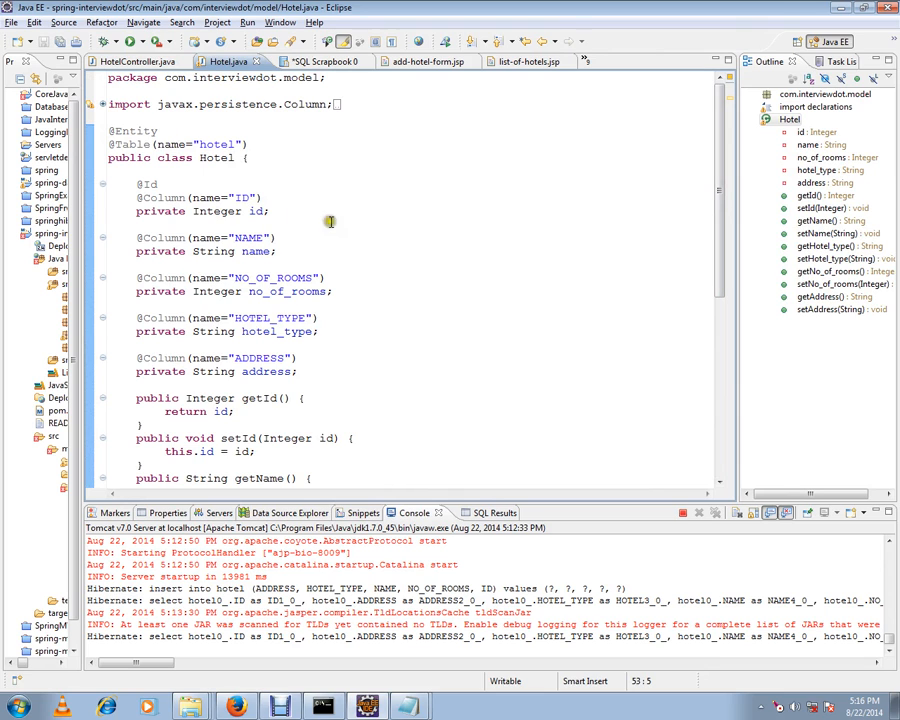
click(136, 60)
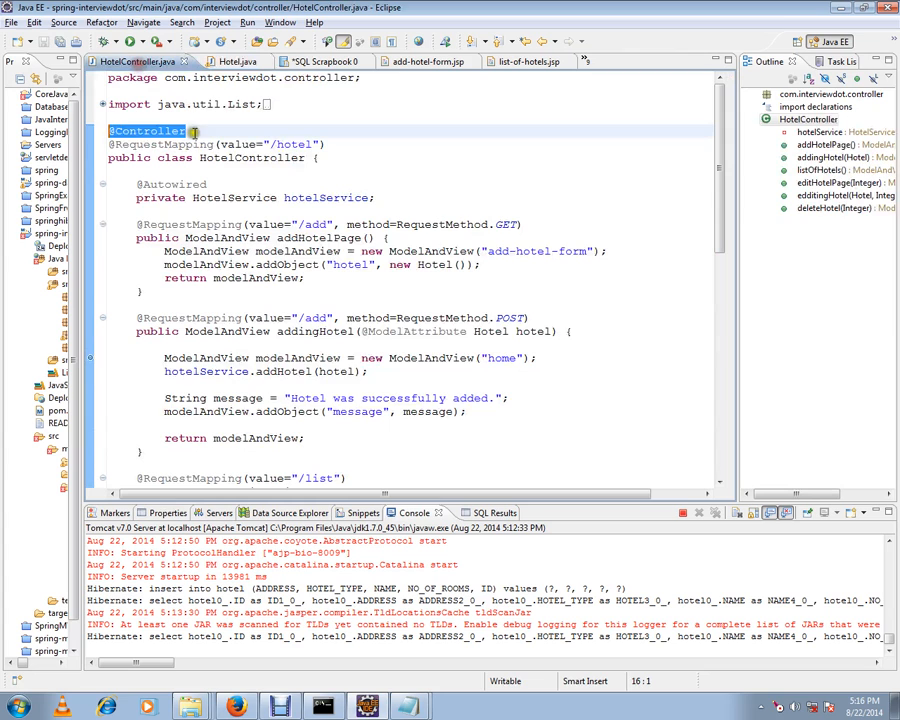
click(520, 60)
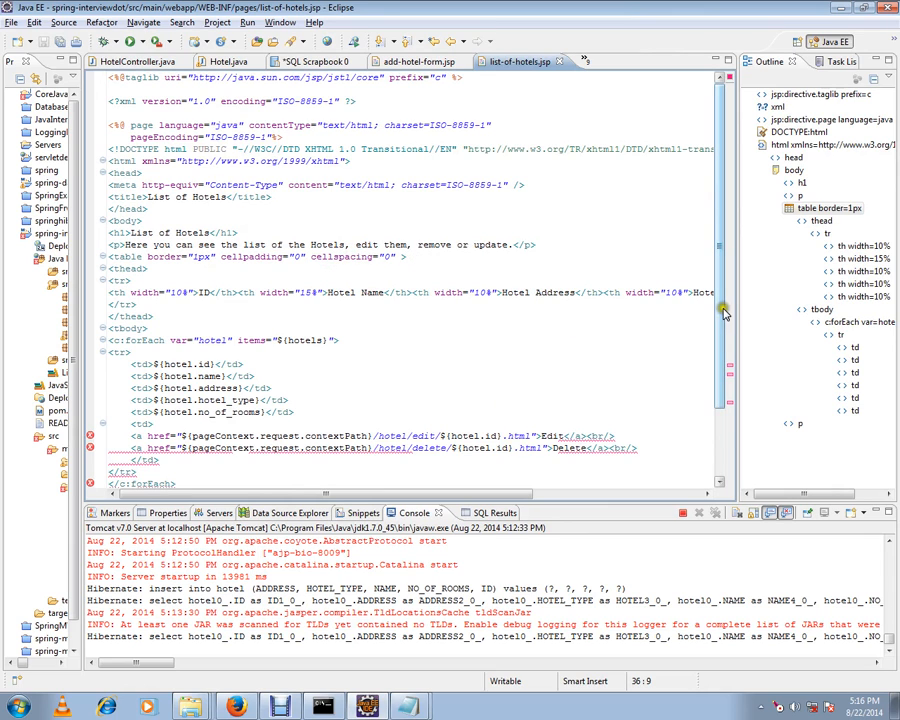
scroll(down, 3)
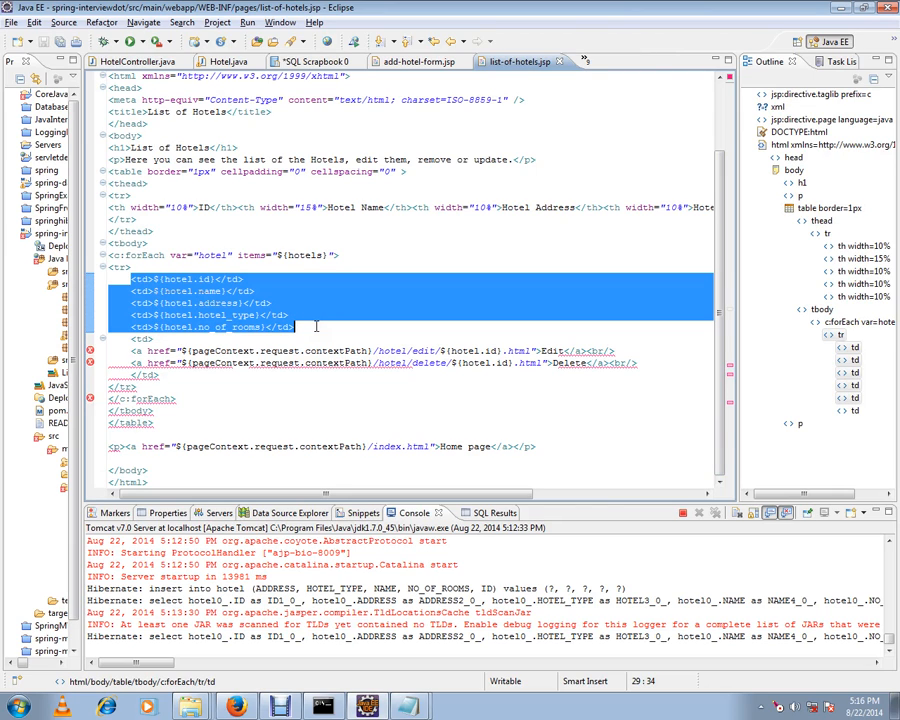
mouse_move(364, 536)
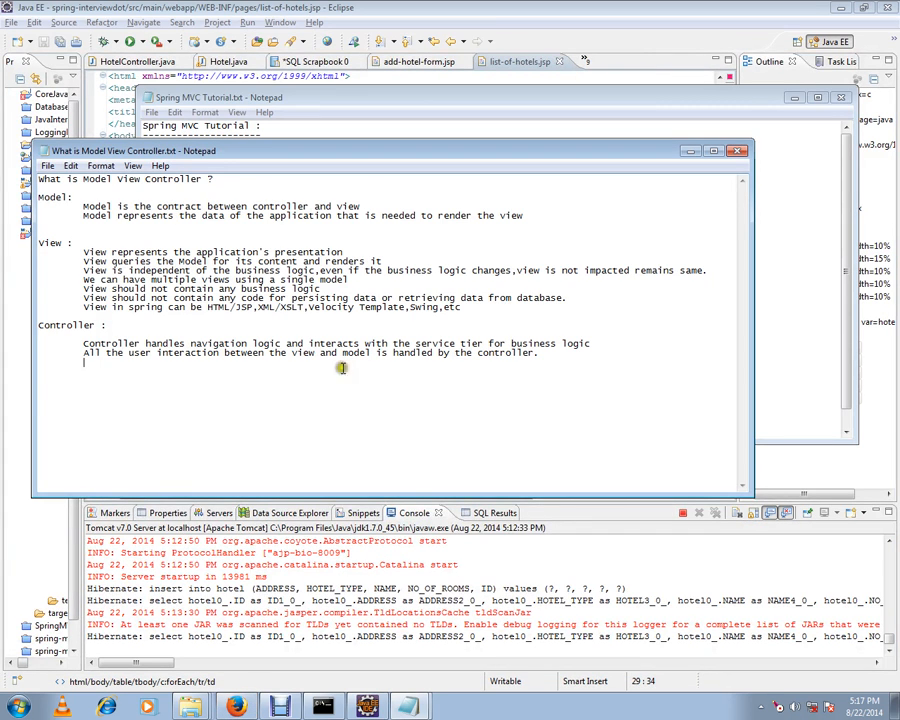
mouse_move(366, 312)
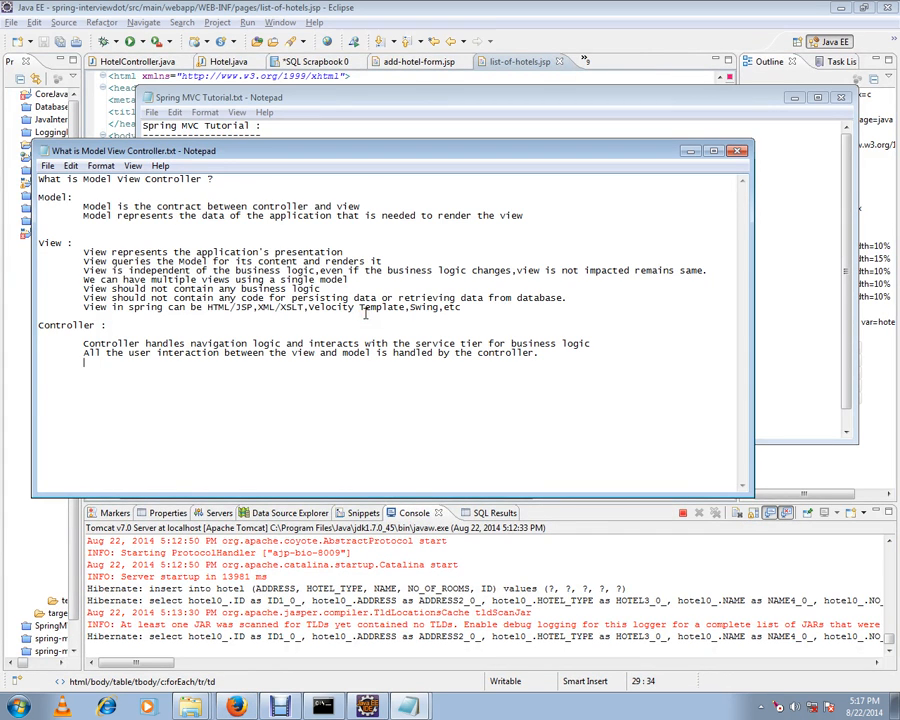
mouse_move(84, 362)
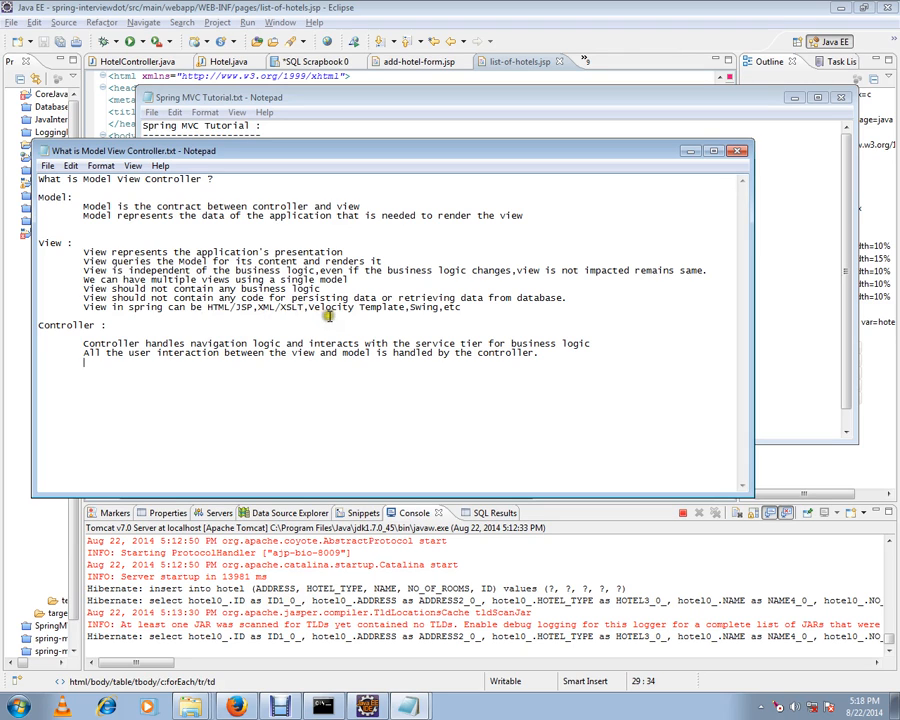
mouse_move(596, 376)
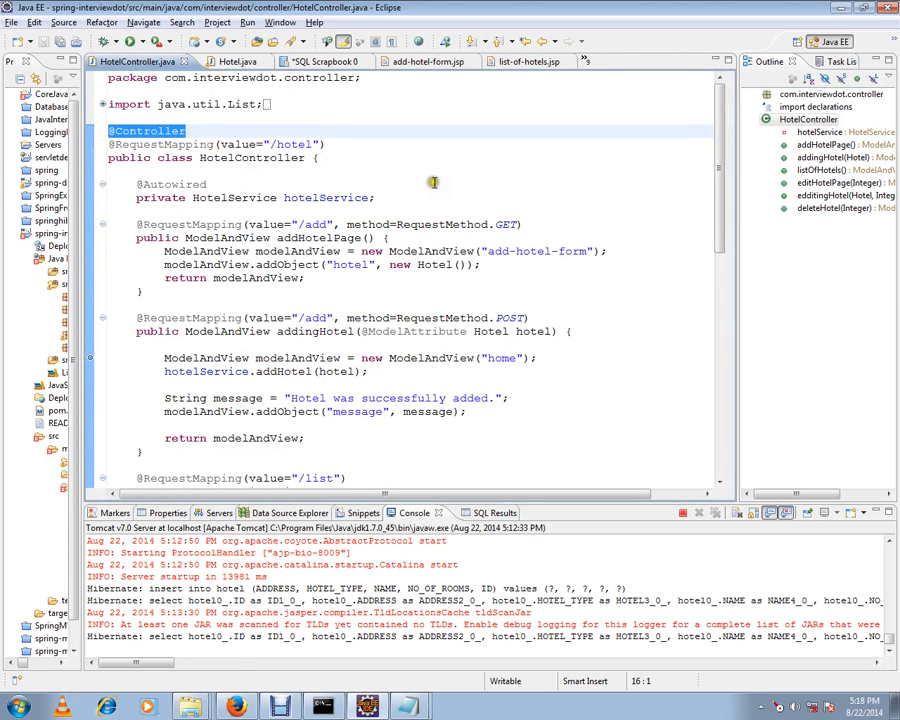
Scroll through HotelServiceImpl.java, then switch to the hotel list in Firefox.
scroll(down, 3)
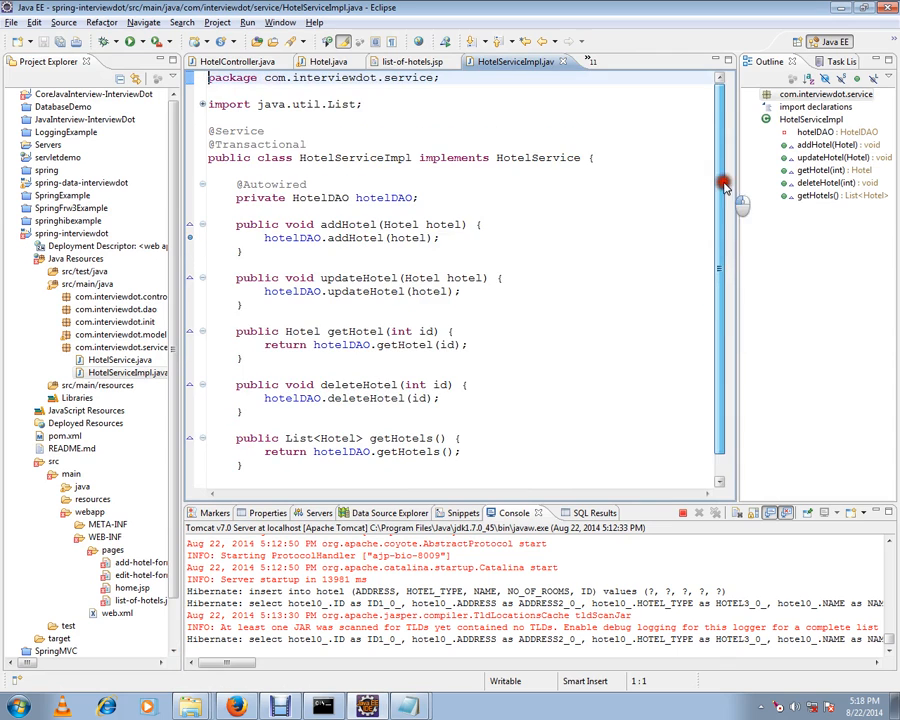
click(238, 60)
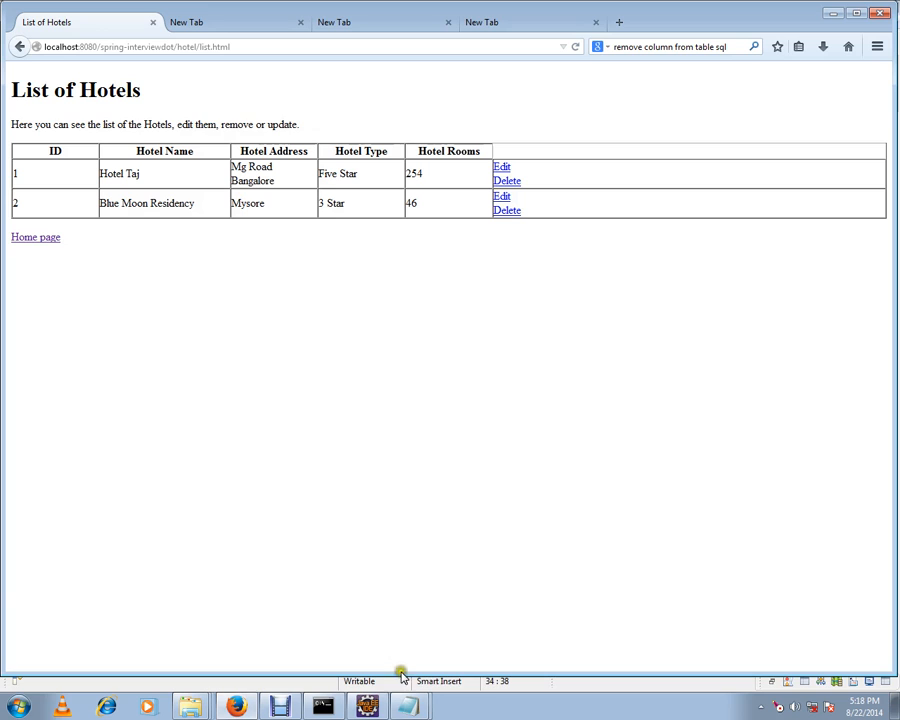
Restore the Notepad windows with the Spring MVC tutorial and MVC notes over the hotel list.
click(408, 708)
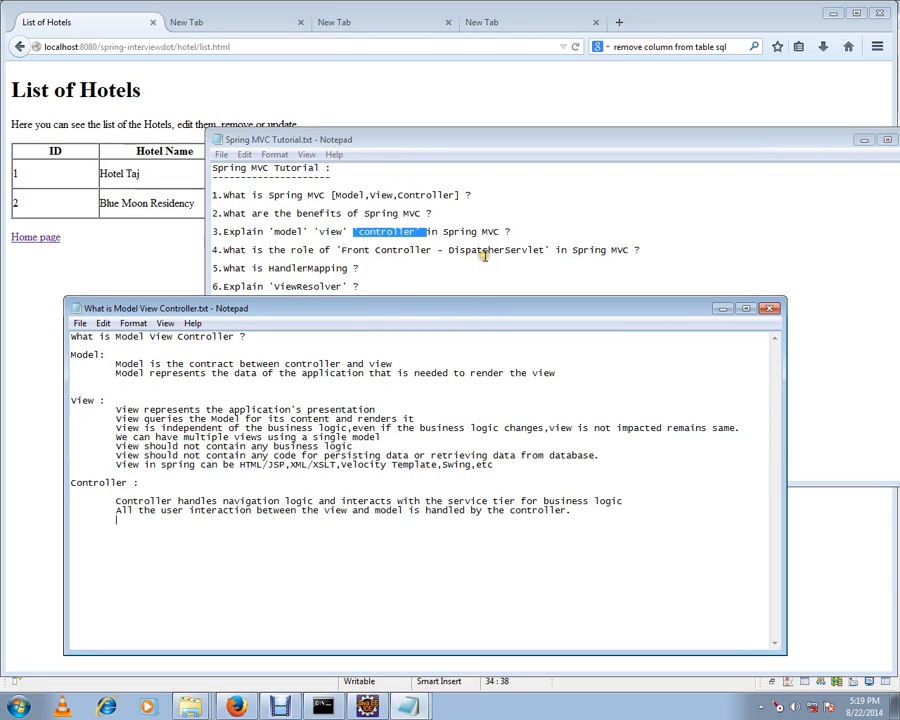
mouse_move(500, 262)
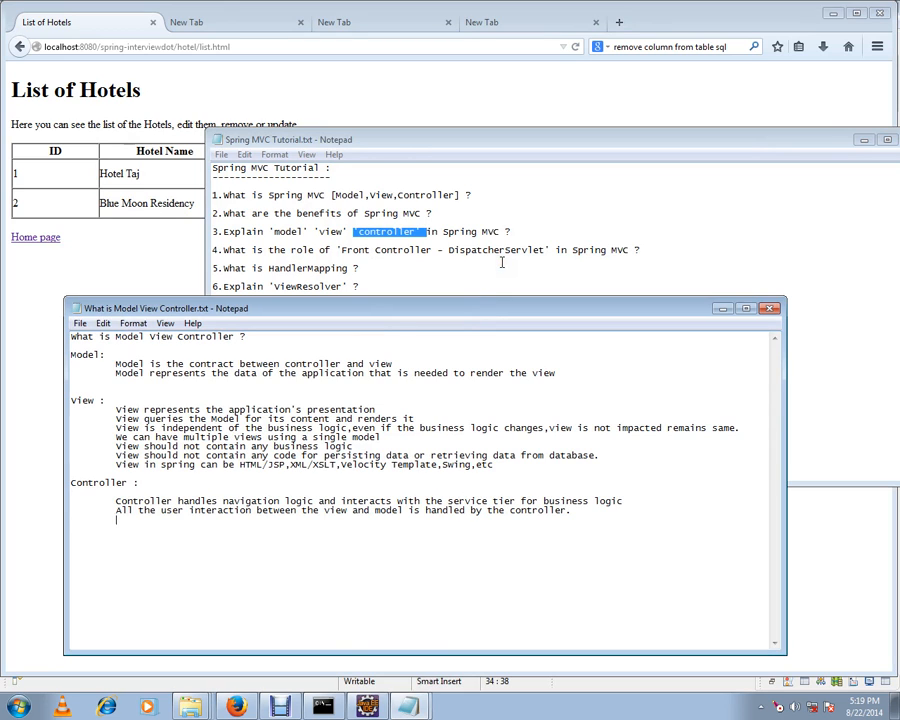